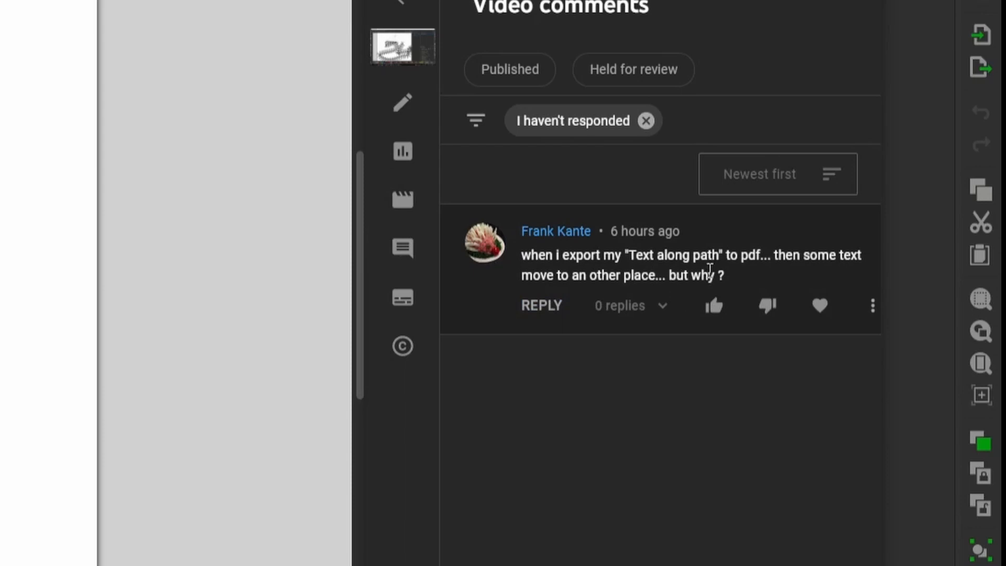
pyautogui.moveTo(565, 292)
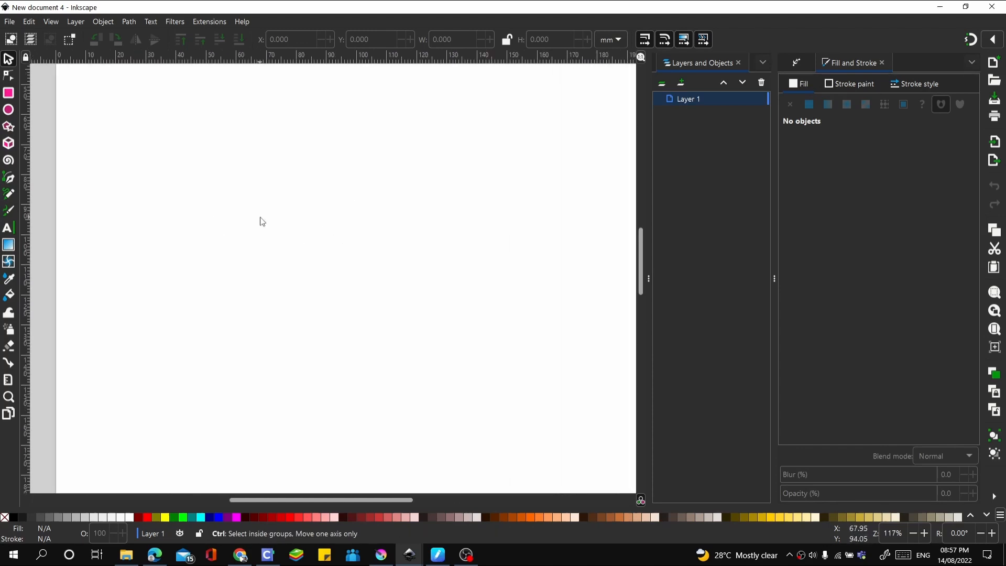
# Draw a black circle on the left of the page with the Ellipse tool
pyautogui.click(9, 93)
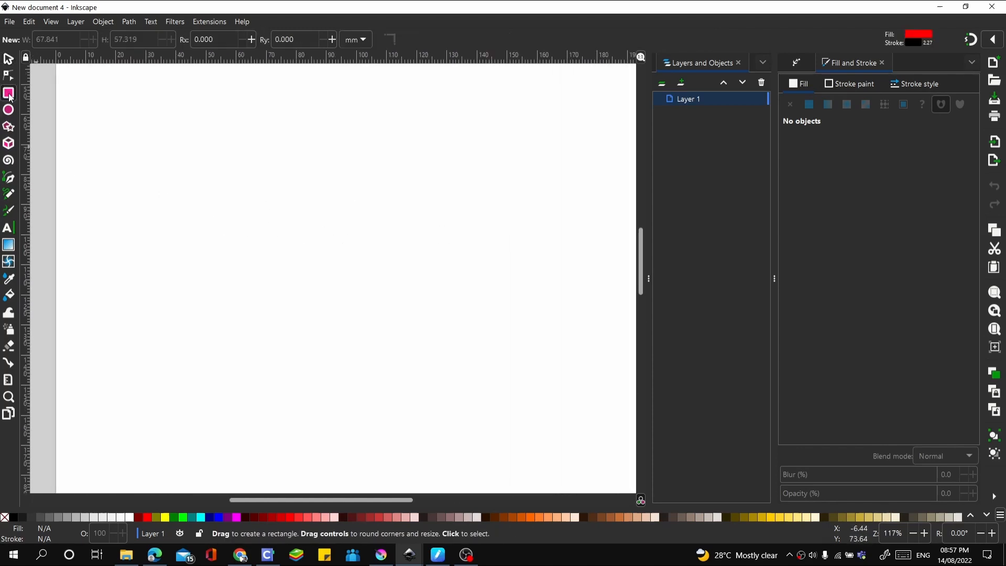
pyautogui.click(8, 111)
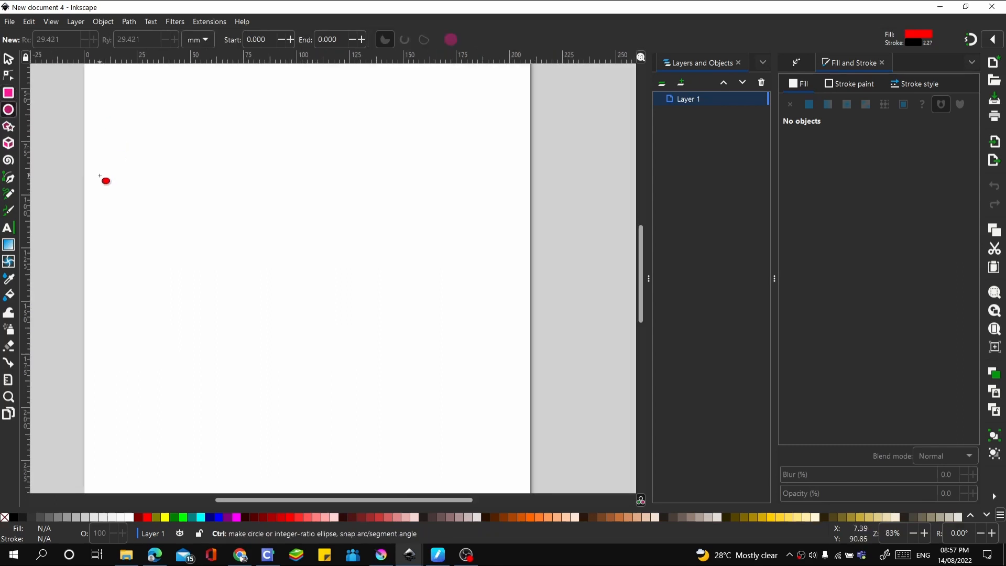
pyautogui.moveTo(102, 181); pyautogui.dragTo(262, 325)
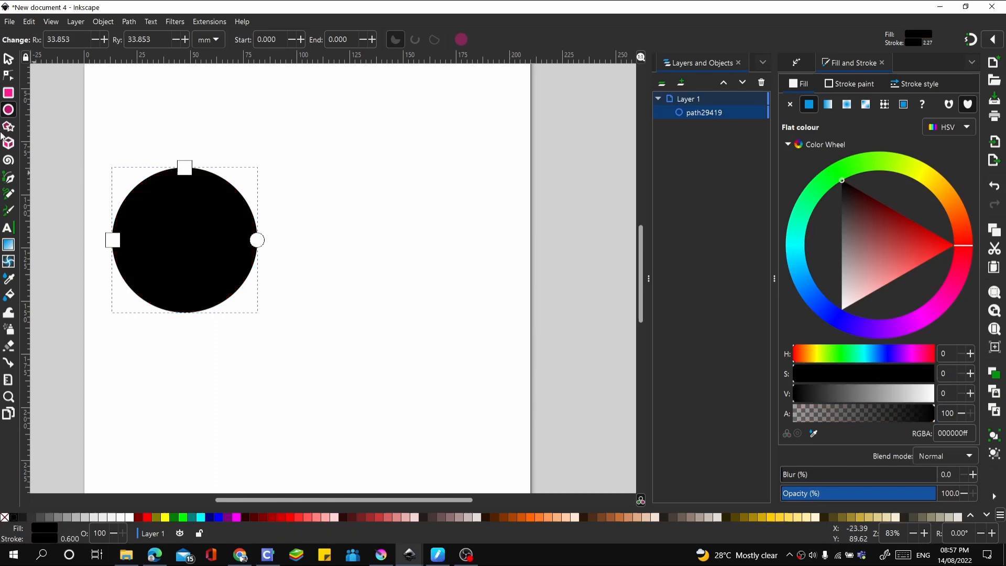
# Draw a black square right of the circle and an S-shaped path beside it
pyautogui.click(8, 92)
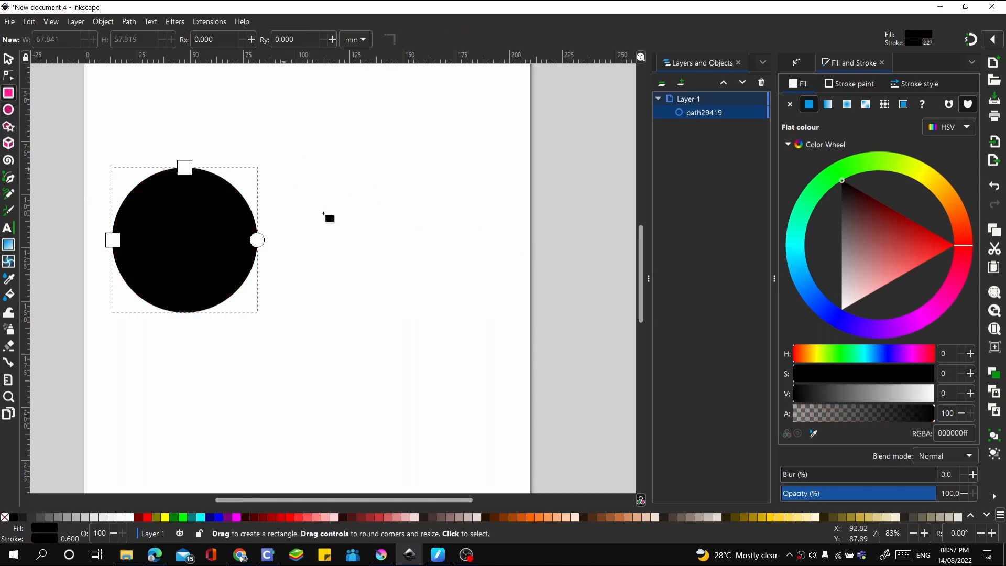
pyautogui.moveTo(261, 186); pyautogui.dragTo(364, 290)
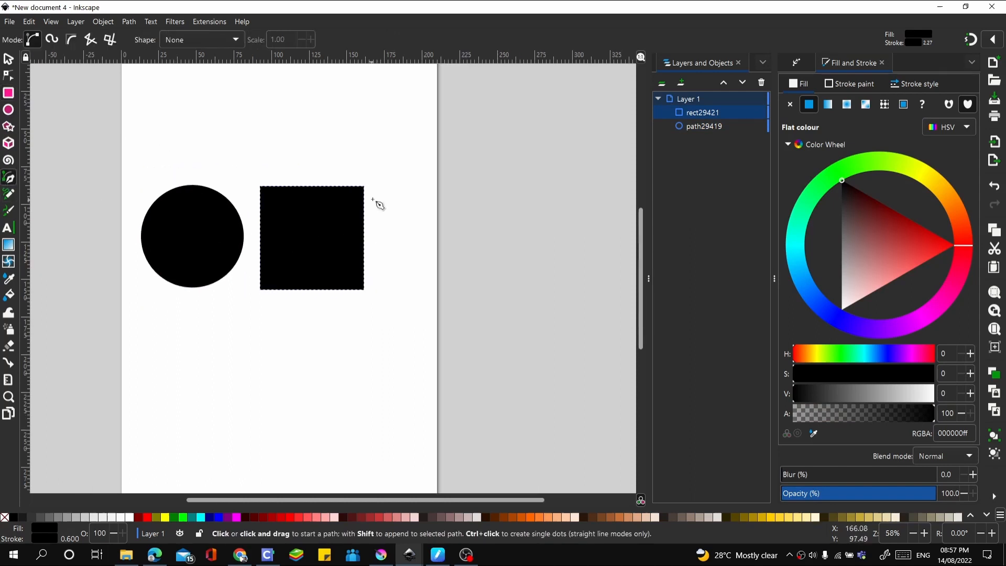
pyautogui.moveTo(409, 196); pyautogui.dragTo(446, 305)
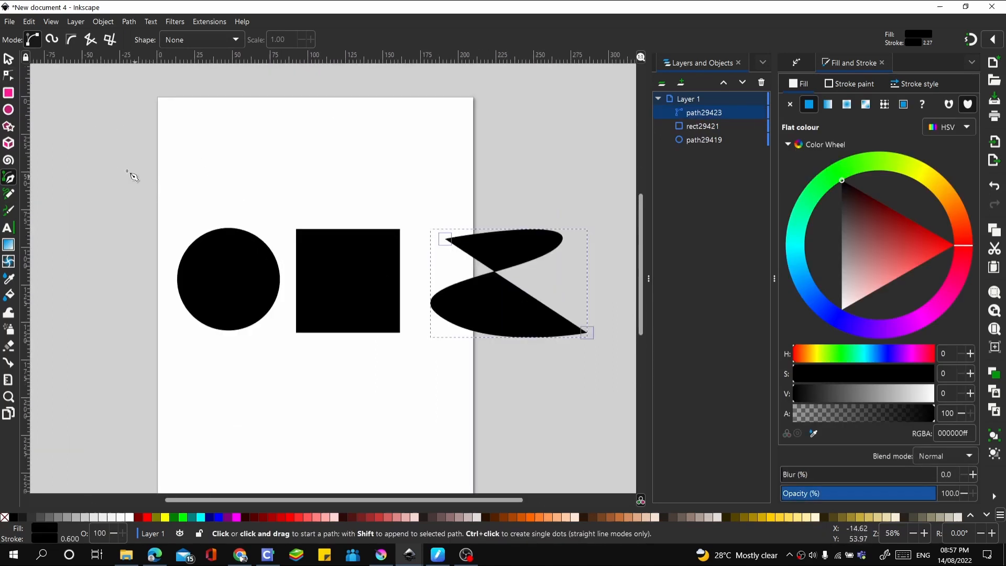
pyautogui.click(8, 228)
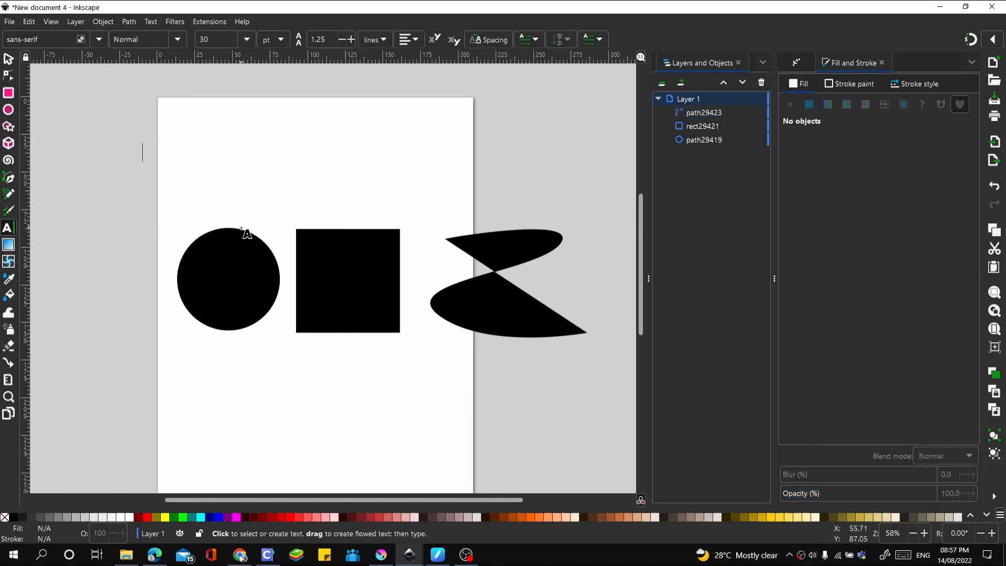
# Write 'We will reach 1000 subs together' and colour the text red
pyautogui.write('We will reach 1000 s')
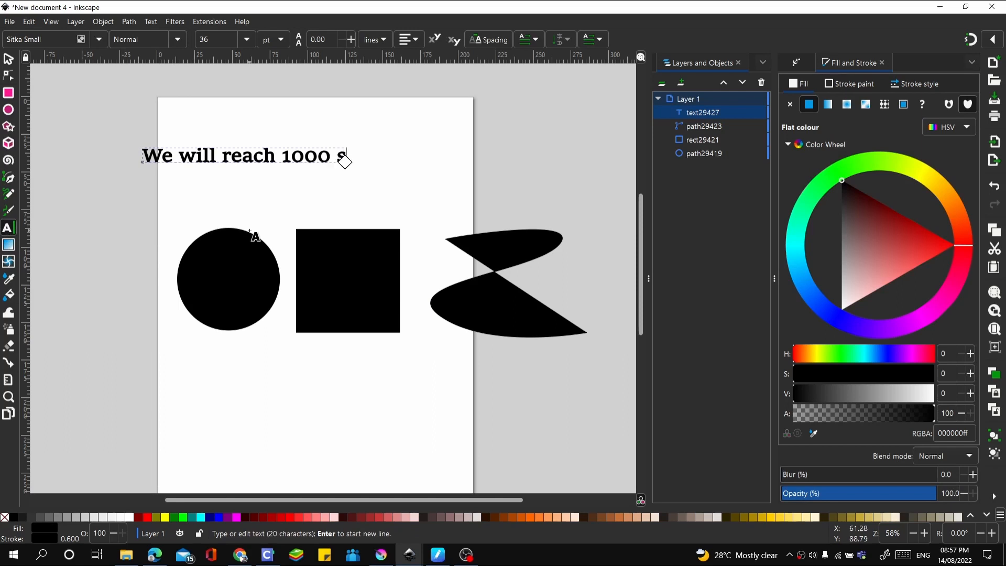
pyautogui.write('ubs togethter')
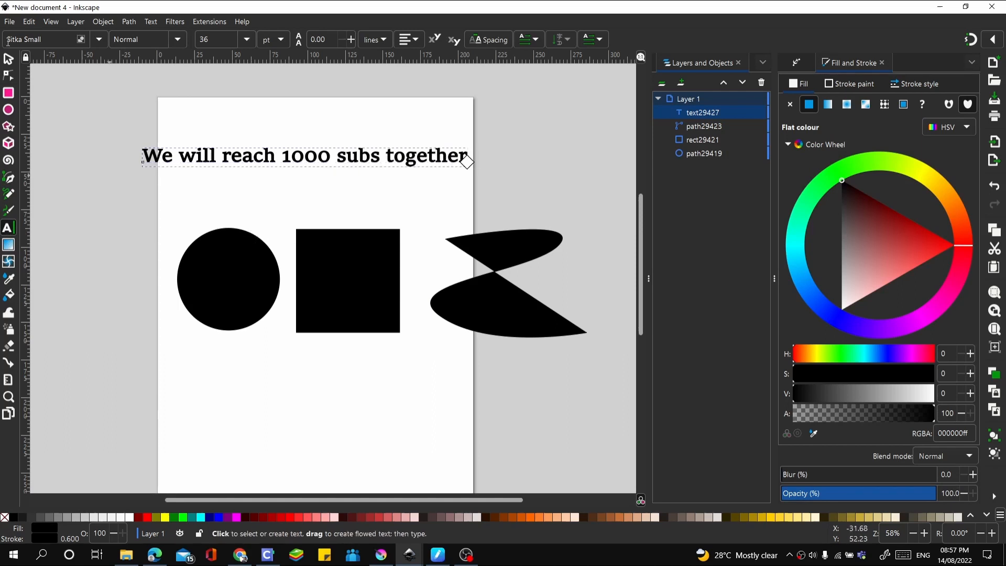
pyautogui.click(8, 61)
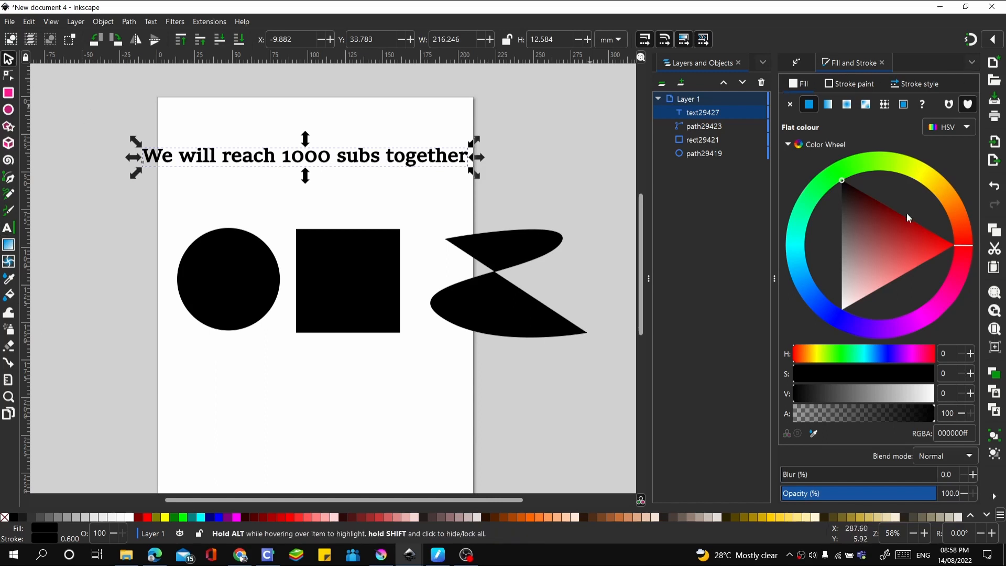
pyautogui.click(954, 245)
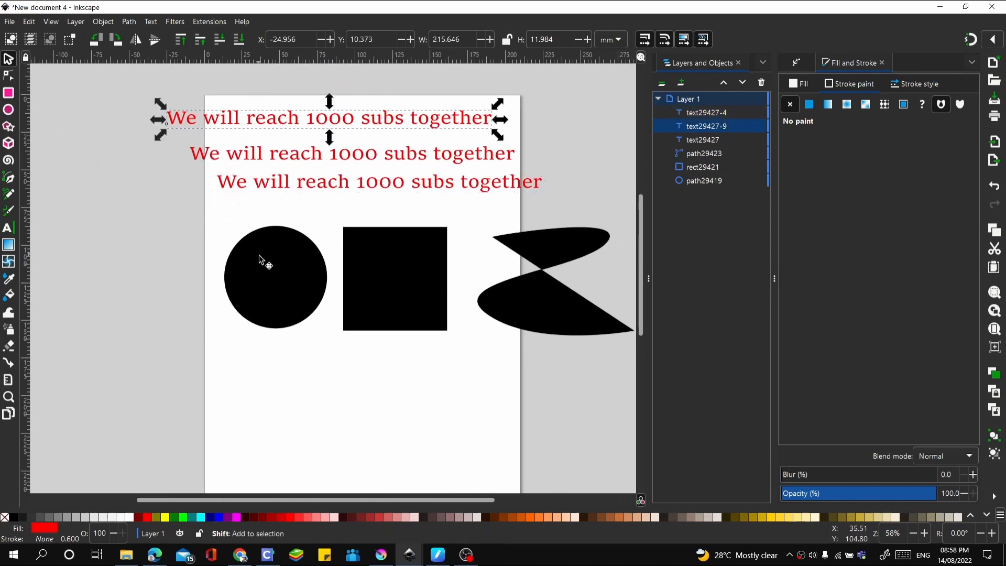
# Put the first red text line along the circle with Text > Put on Path
pyautogui.click(263, 264)
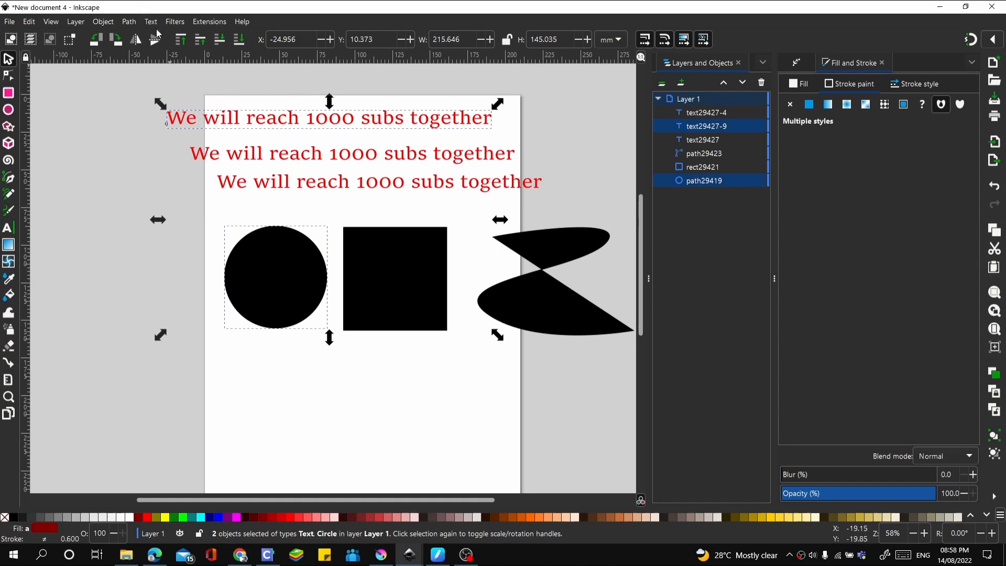
pyautogui.click(151, 21)
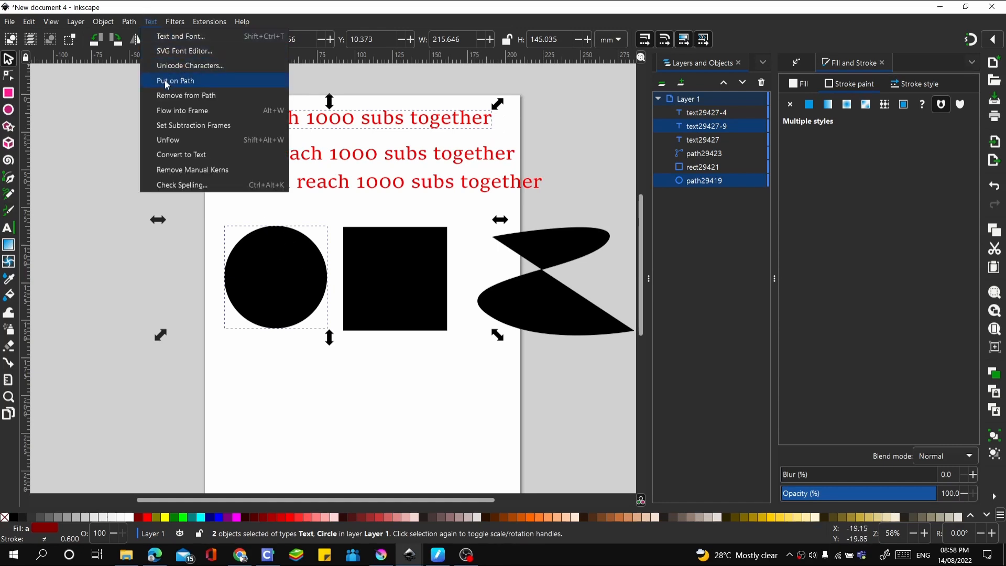
pyautogui.click(176, 79)
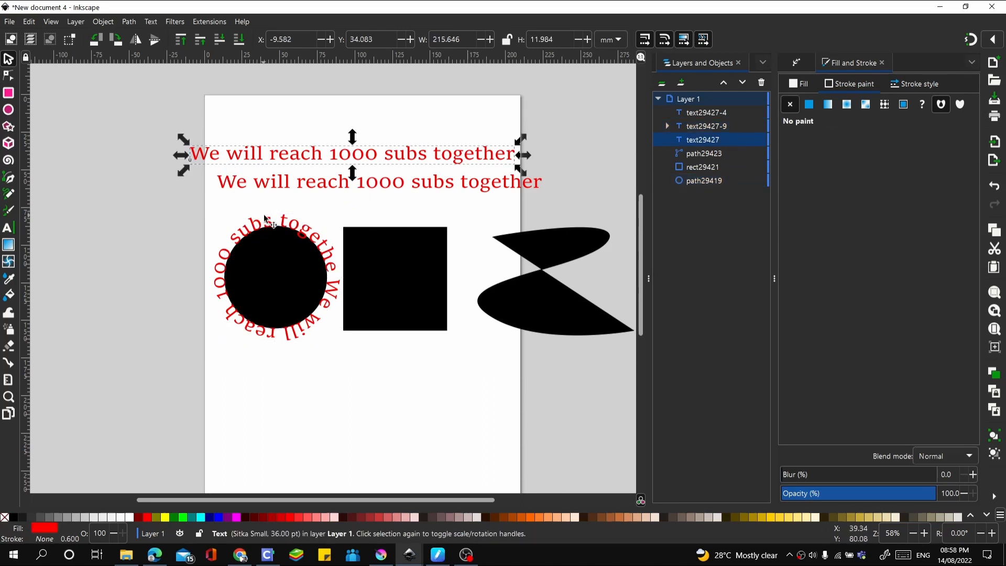
pyautogui.moveTo(382, 260)
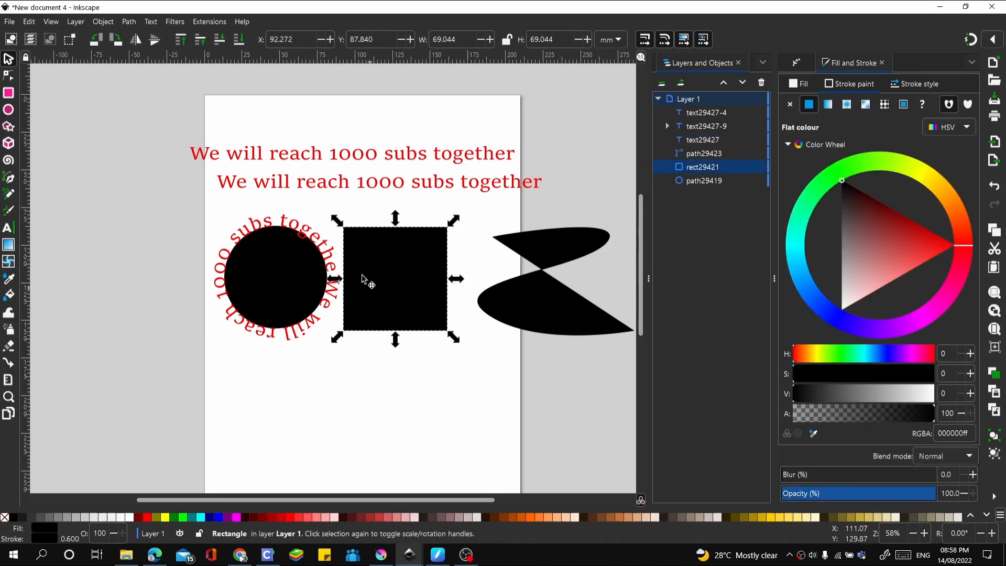
# Put the remaining red text lines along the square and the S-shaped path
pyautogui.click(129, 21)
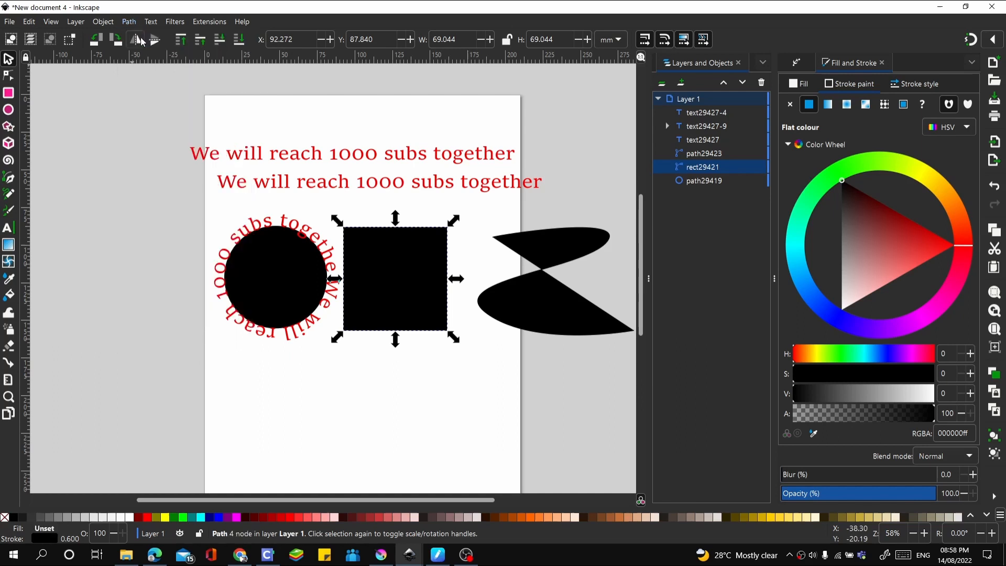
pyautogui.click(352, 153)
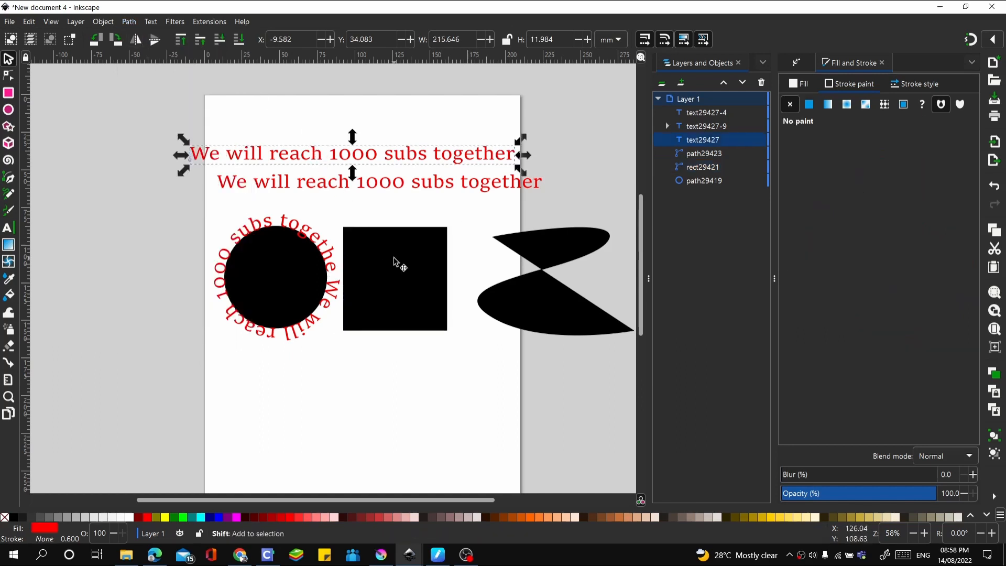
pyautogui.click(151, 21)
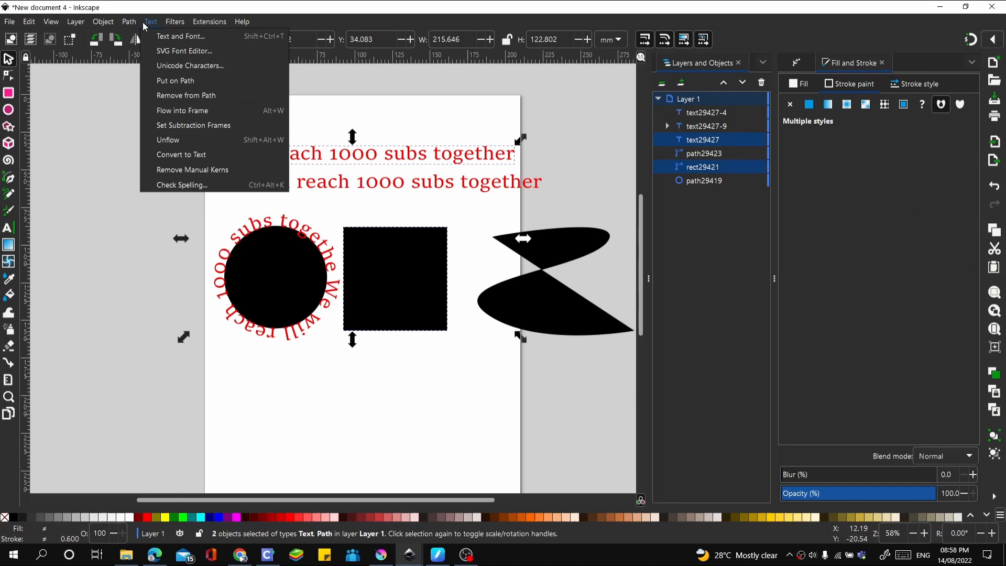
pyautogui.click(176, 81)
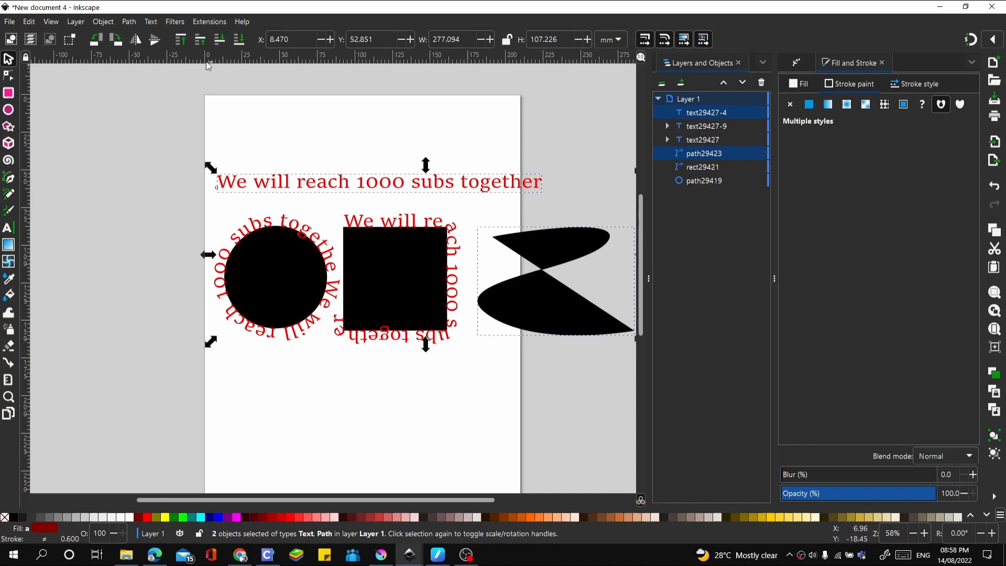
pyautogui.click(151, 20)
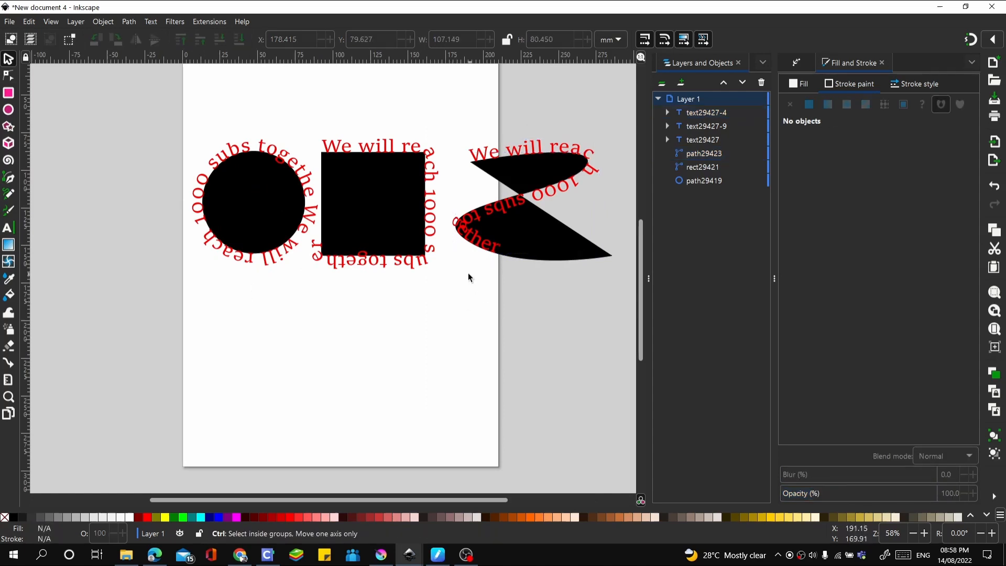
# Deselect everything, leaving the three shapes each carrying red text on their outlines
pyautogui.click(515, 172)
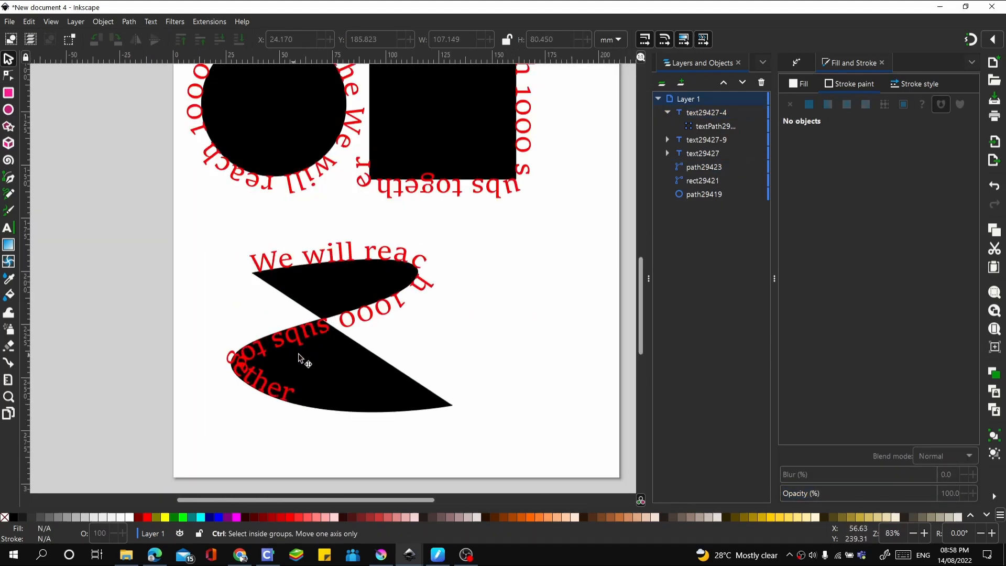
pyautogui.scroll(-3)
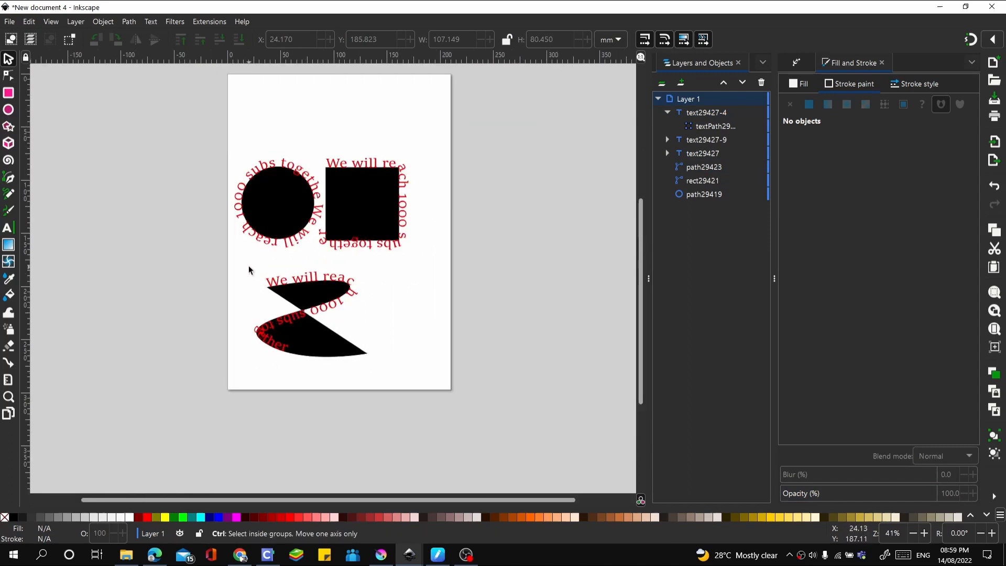
# Start a PDF export of the whole page from File > Export
pyautogui.click(9, 21)
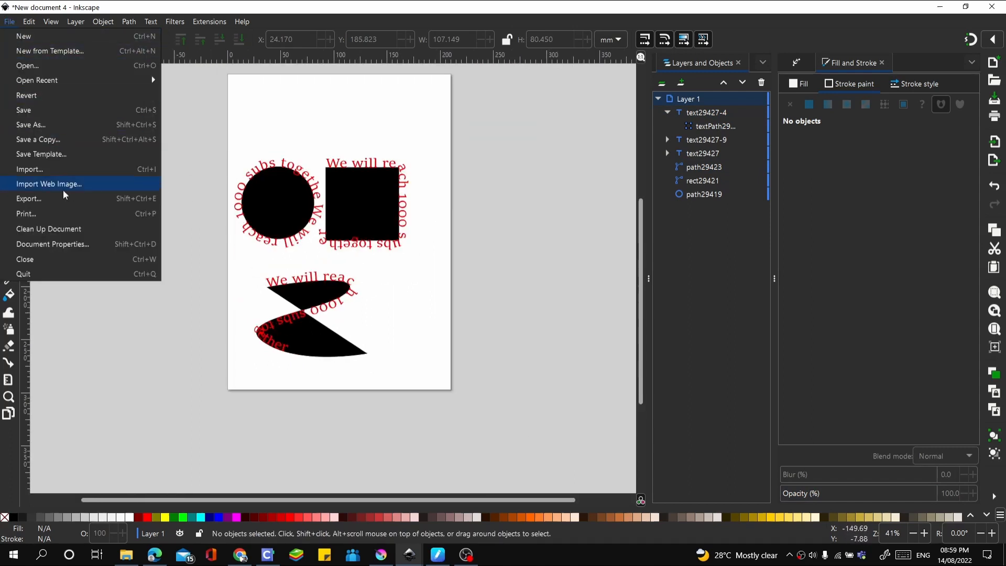
pyautogui.moveTo(66, 205)
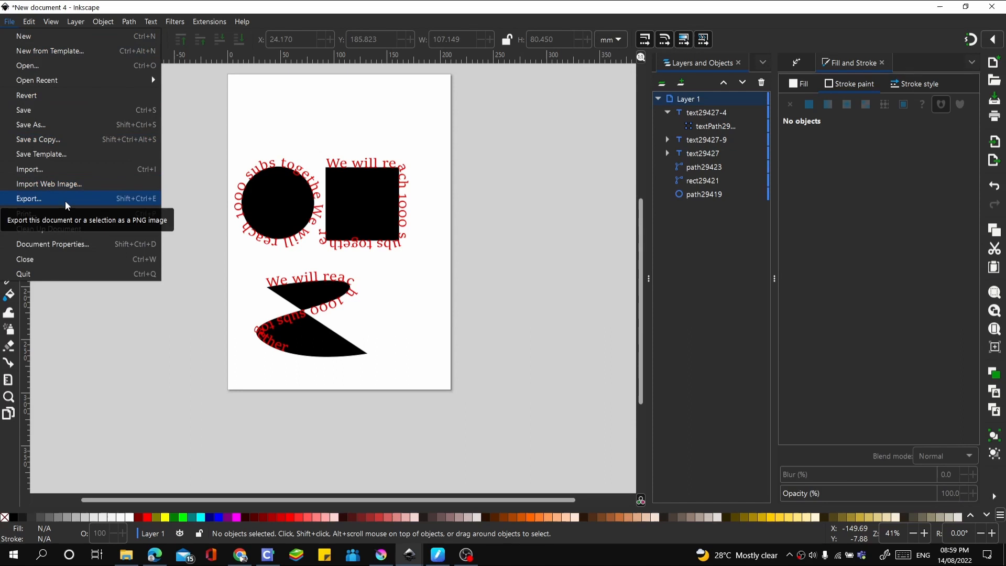
pyautogui.click(29, 198)
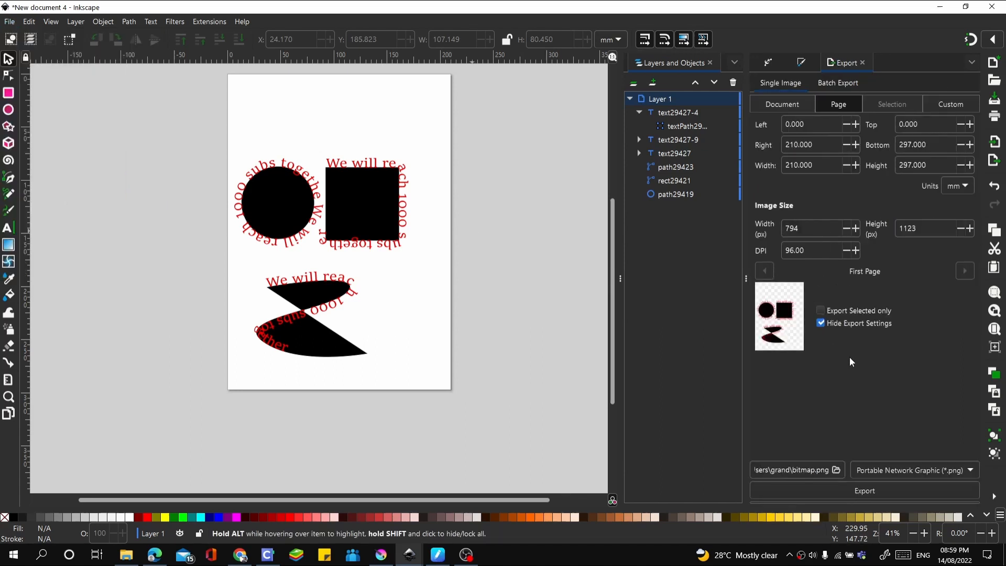
pyautogui.click(914, 469)
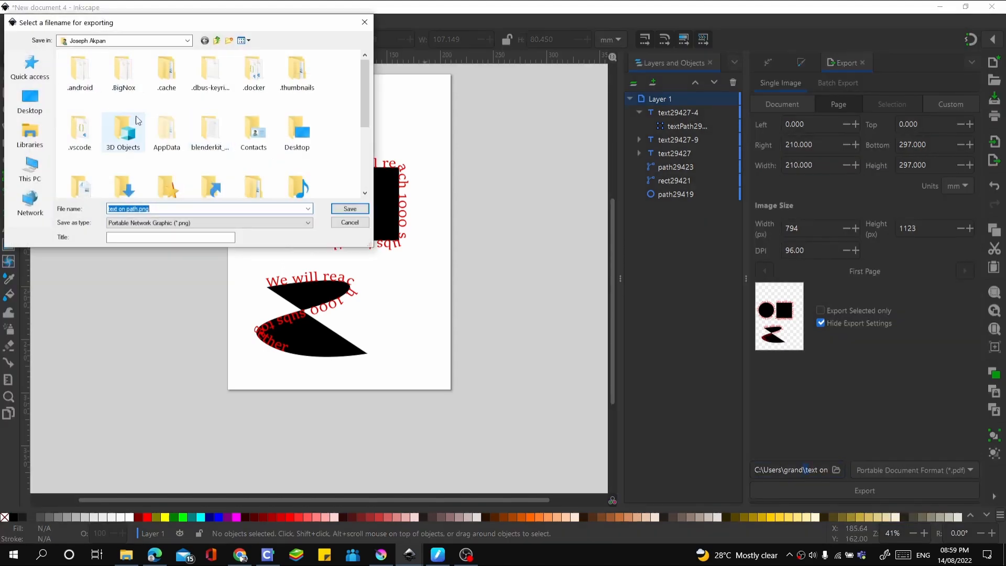
# Save the export as 'text on path.pdf' on the Desktop, replacing the existing file
pyautogui.click(297, 131)
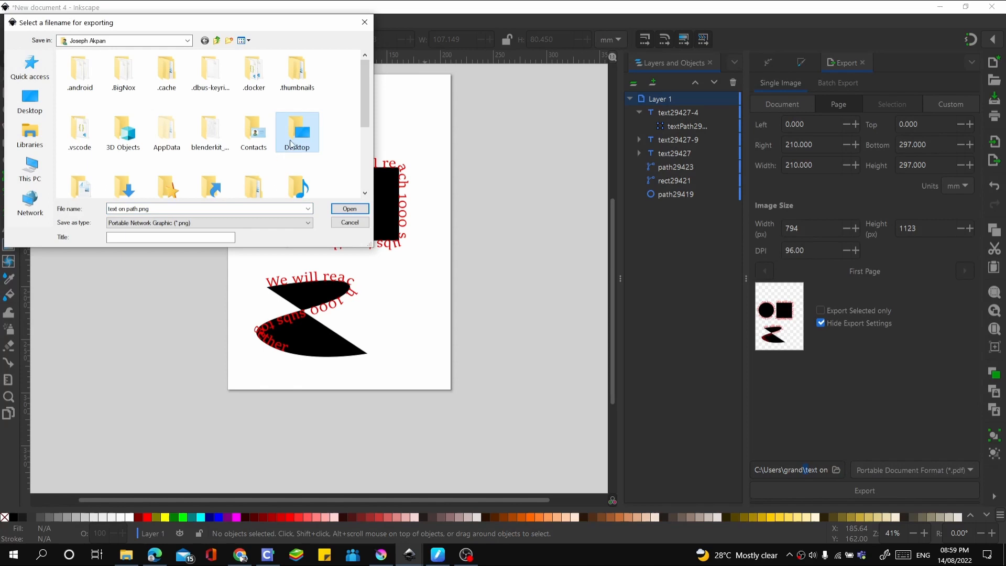
pyautogui.doubleClick(297, 131)
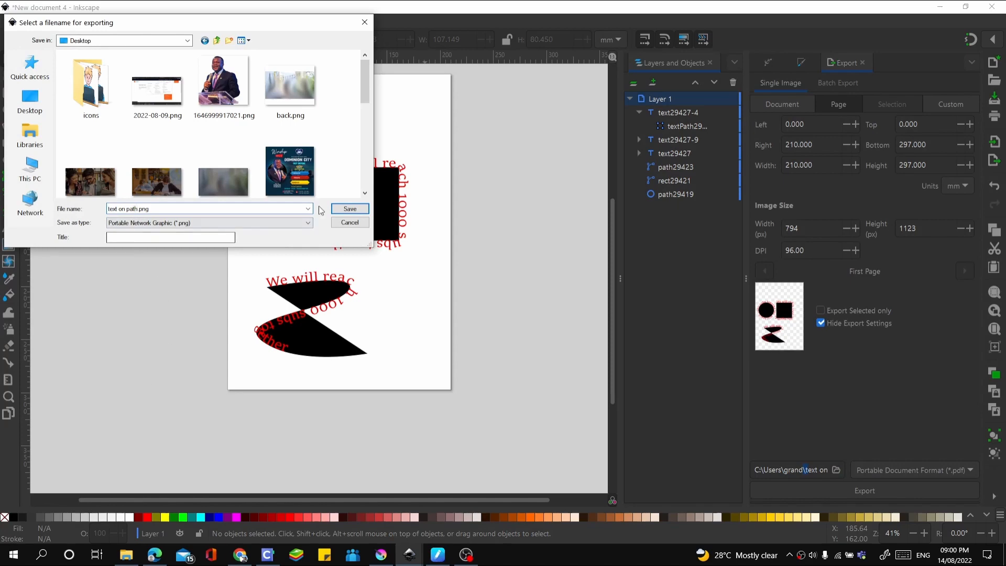
pyautogui.click(350, 209)
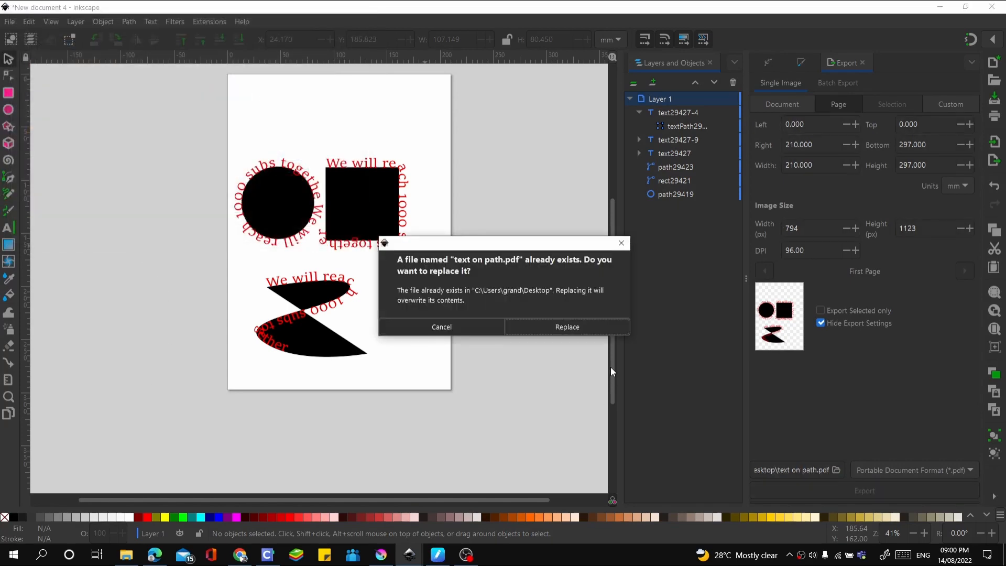
pyautogui.click(567, 327)
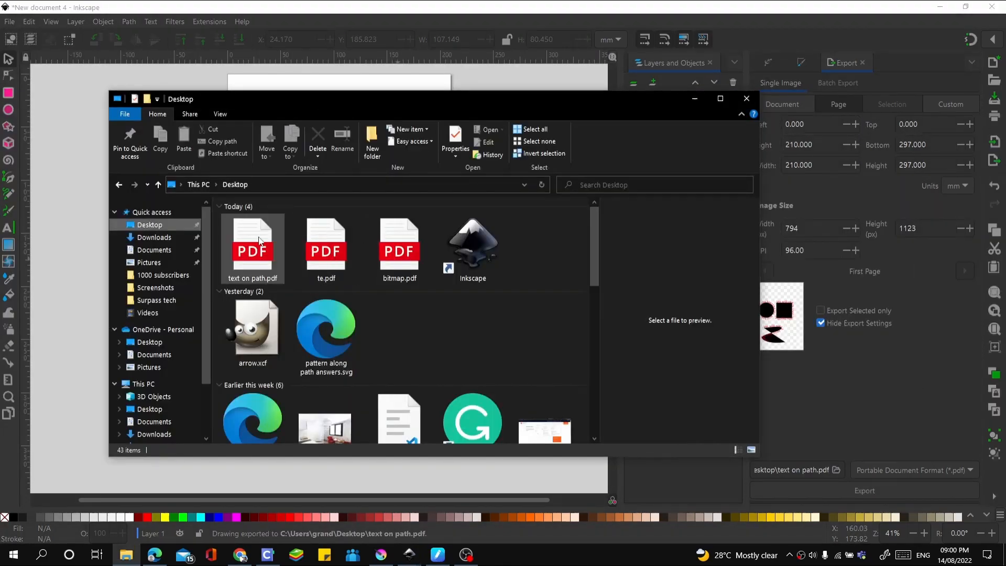
# Open the exported 'text on path.pdf' from the Desktop folder
pyautogui.doubleClick(252, 246)
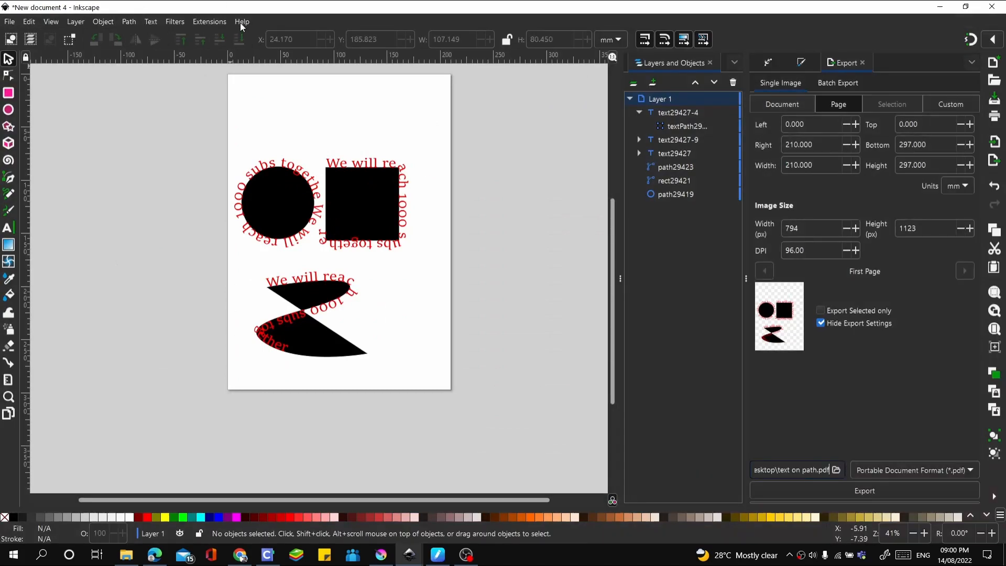
pyautogui.click(242, 21)
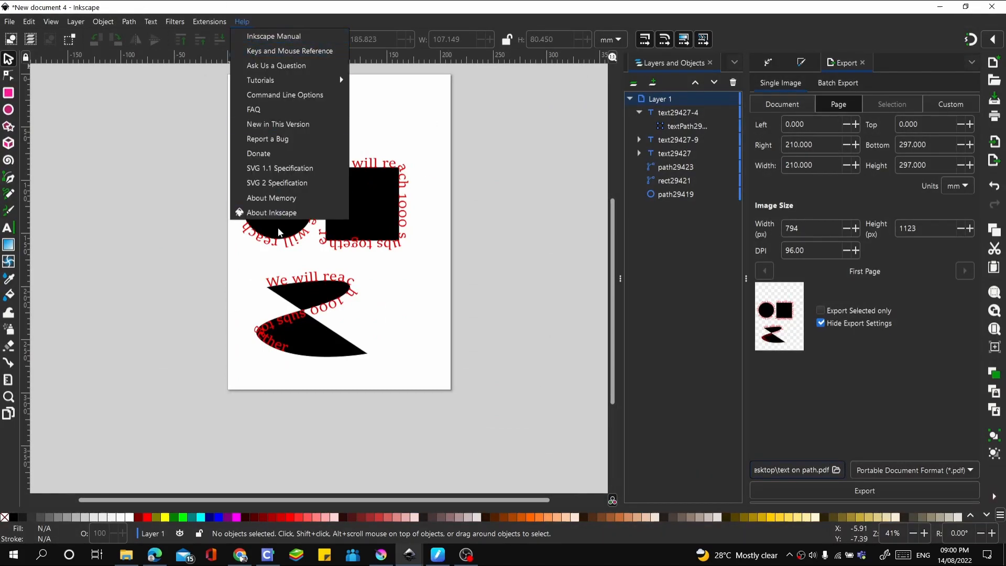
pyautogui.click(271, 212)
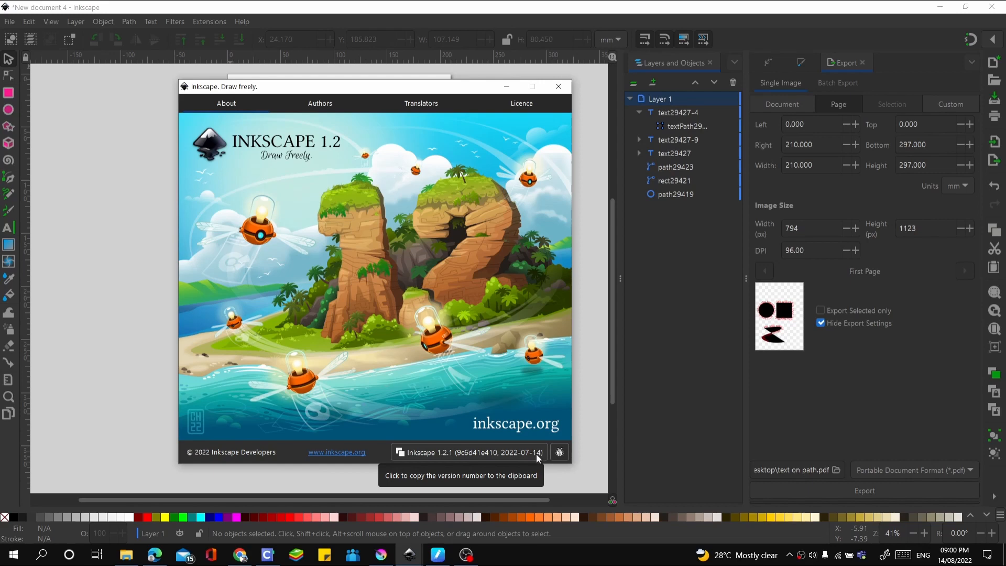
pyautogui.moveTo(375, 357)
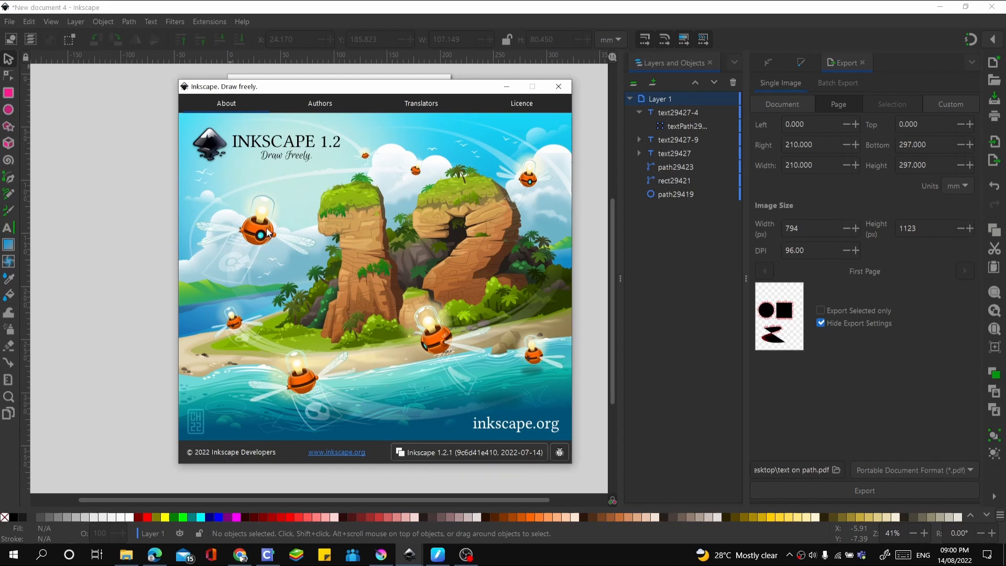
pyautogui.moveTo(322, 226)
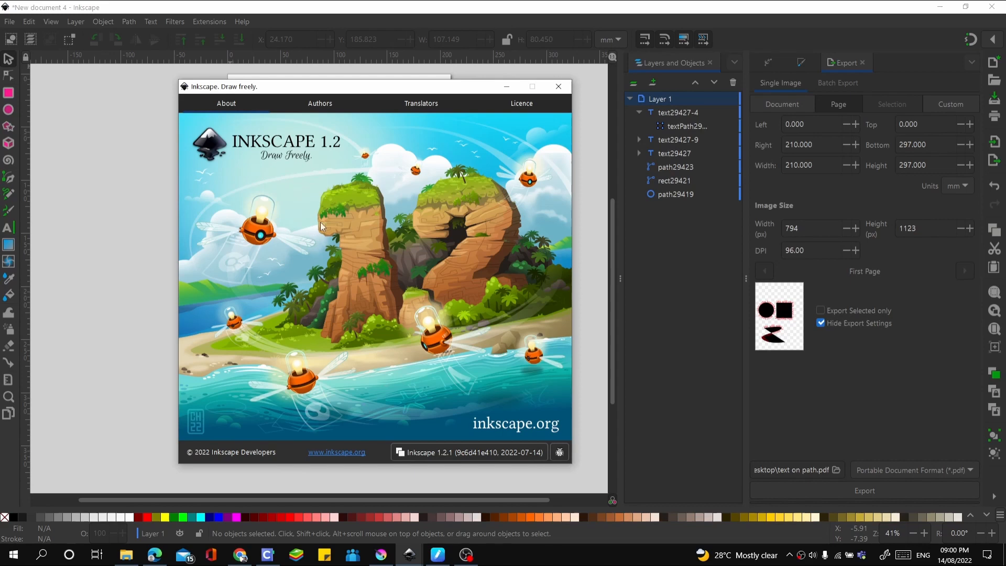
pyautogui.moveTo(222, 269)
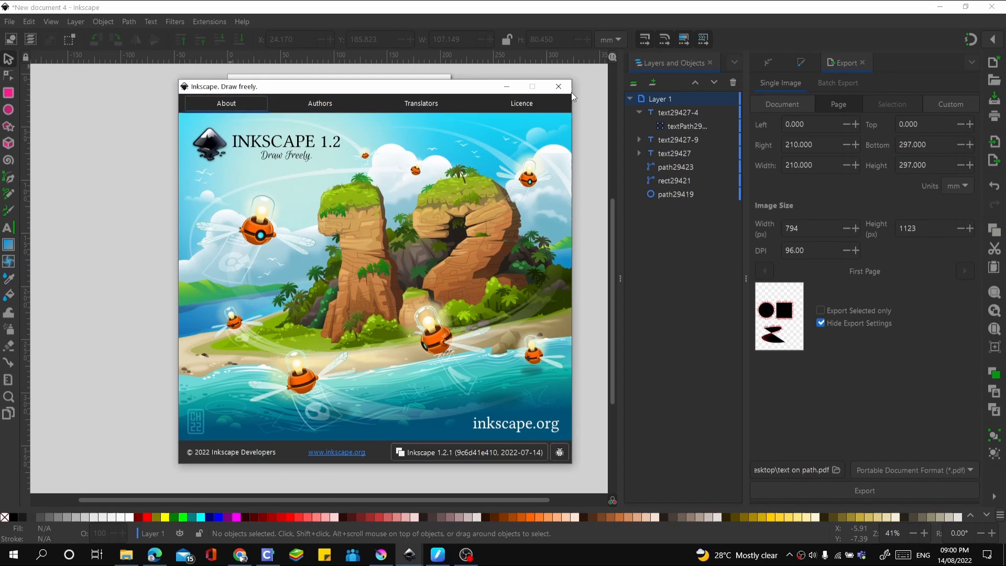
pyautogui.click(559, 86)
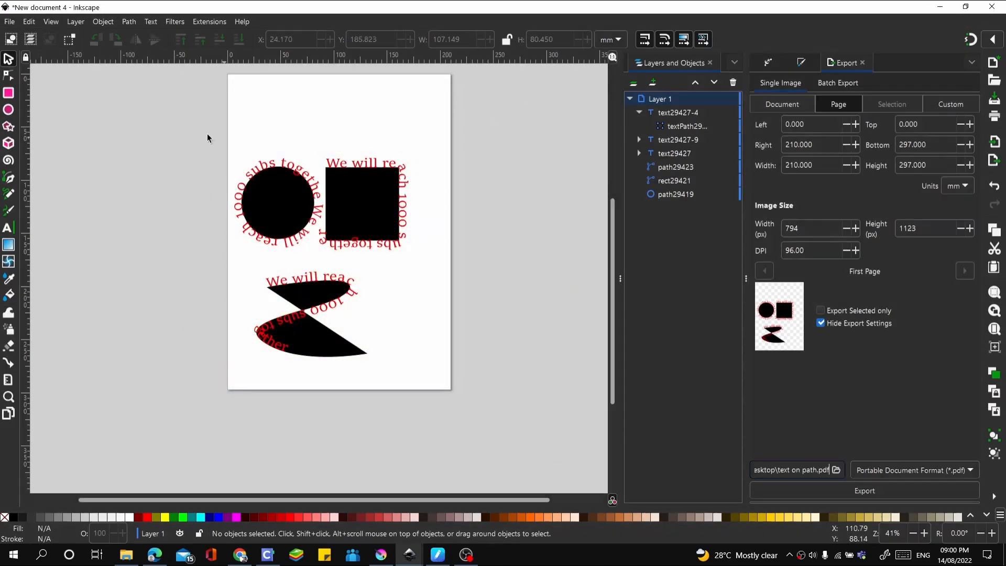
pyautogui.moveTo(258, 176)
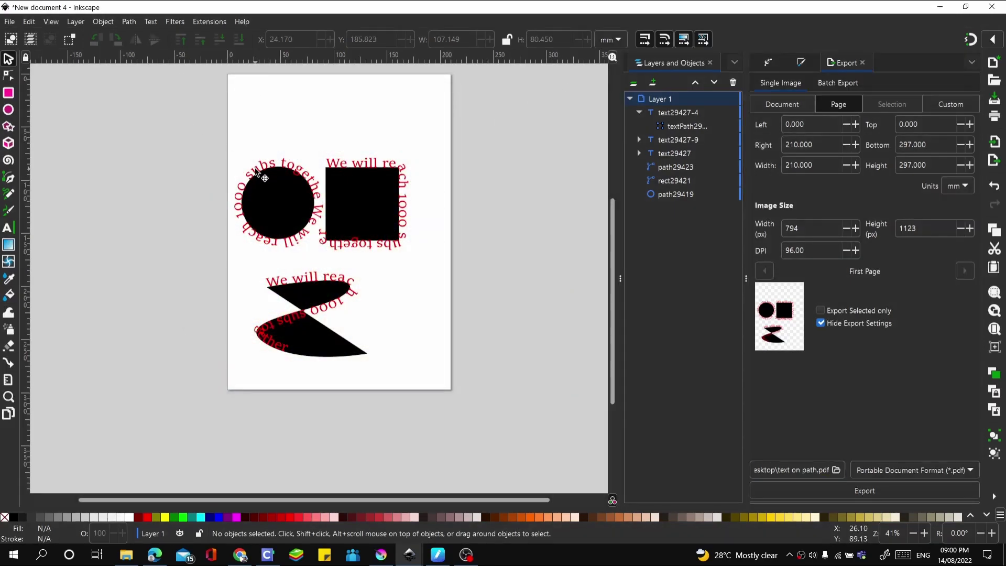
# Select the square with its wrapped text and shift it further right from the circle
pyautogui.click(261, 176)
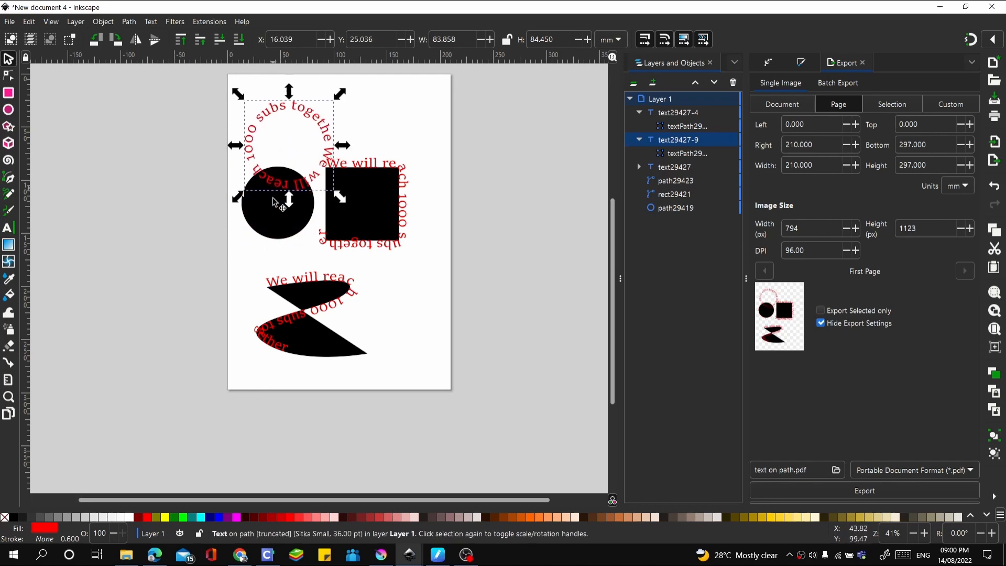
pyautogui.click(140, 115)
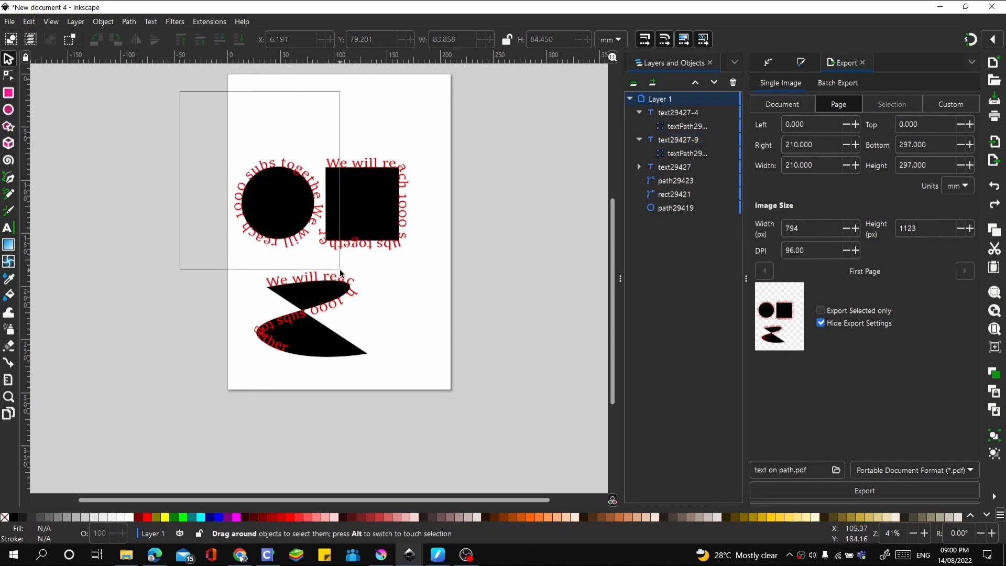
pyautogui.click(312, 120)
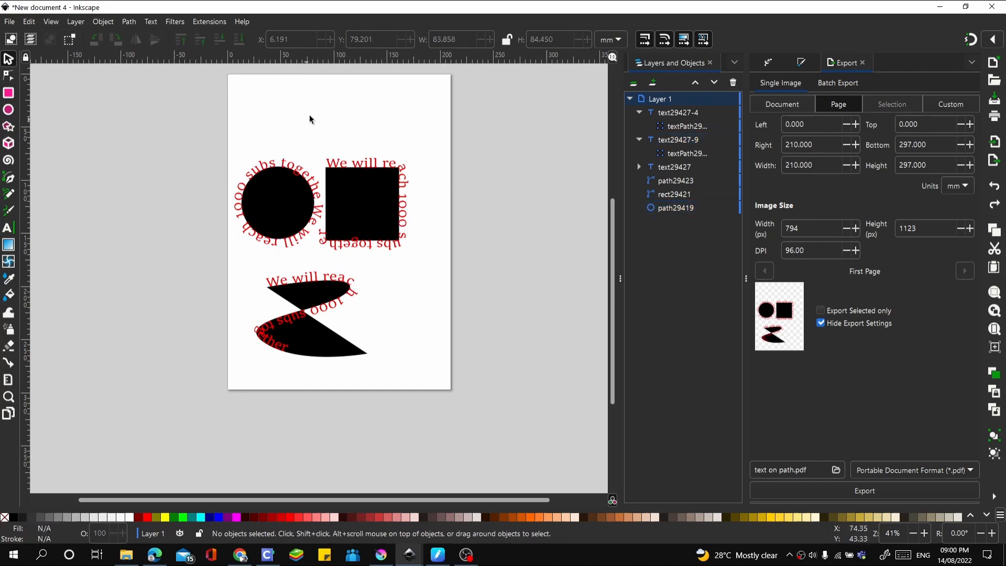
pyautogui.click(363, 204)
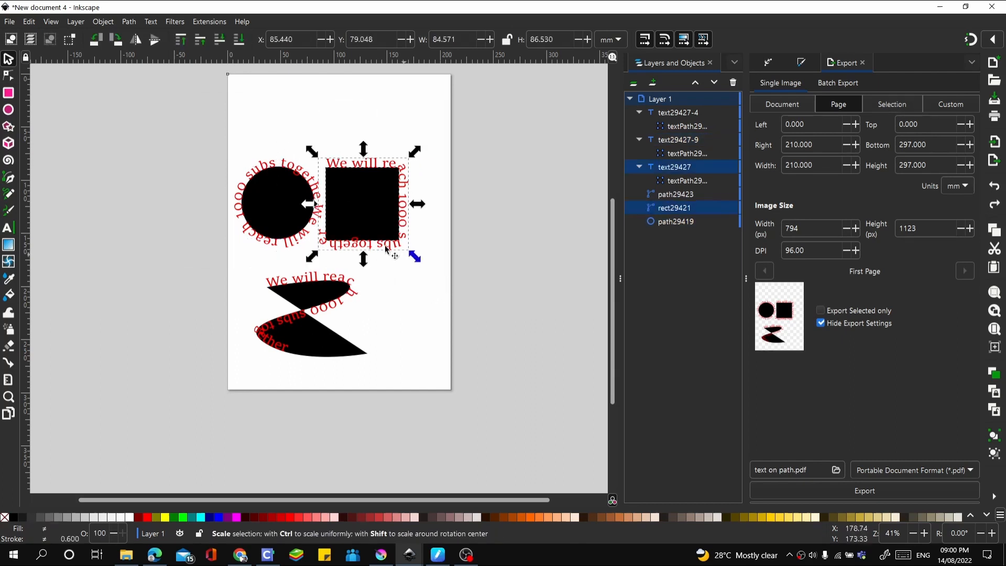
pyautogui.click(457, 241)
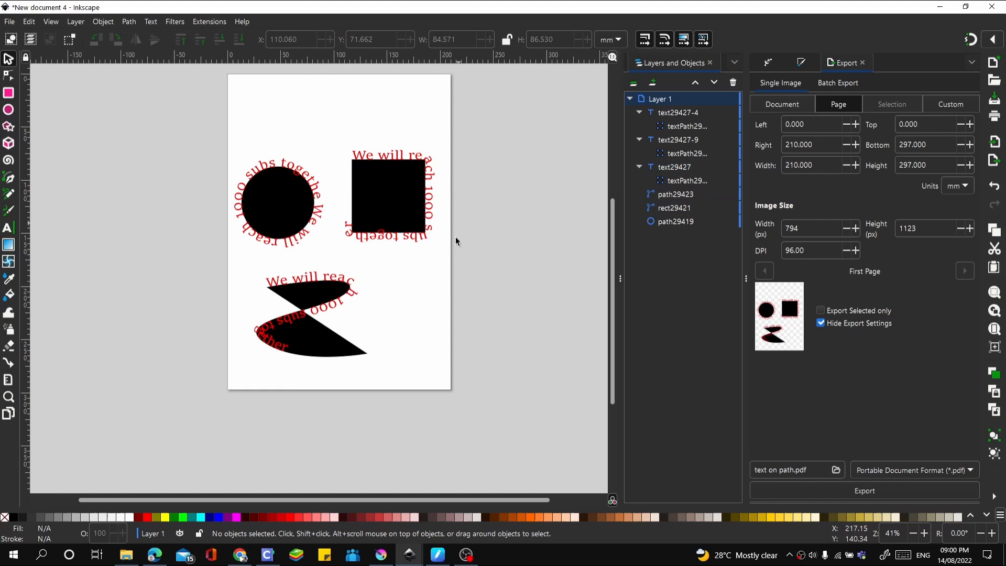
pyautogui.moveTo(358, 333)
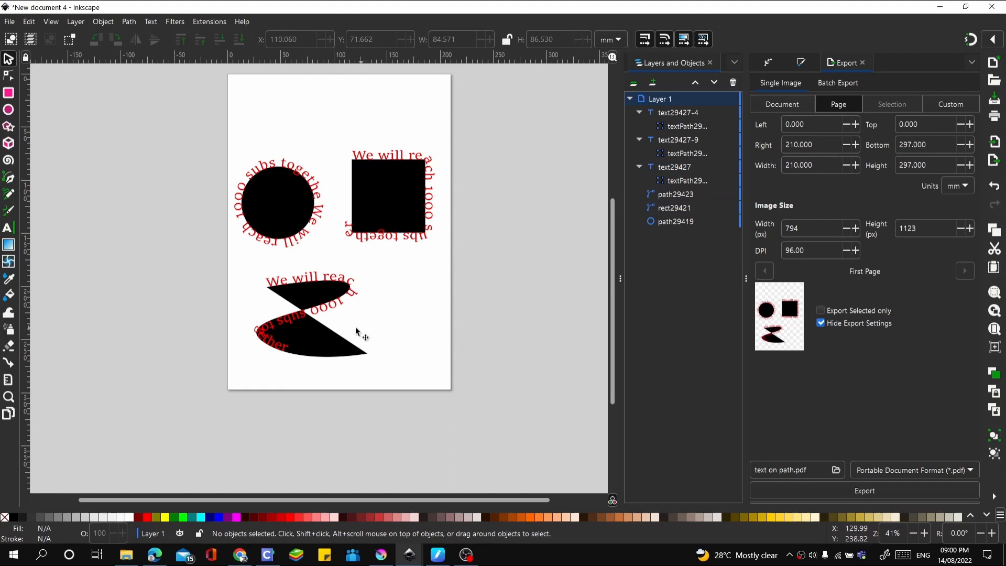